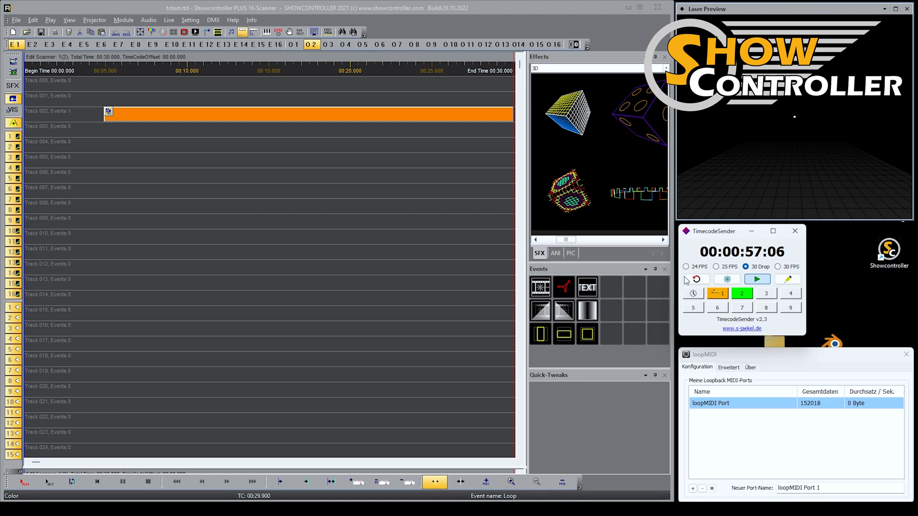
pyautogui.moveTo(699, 316)
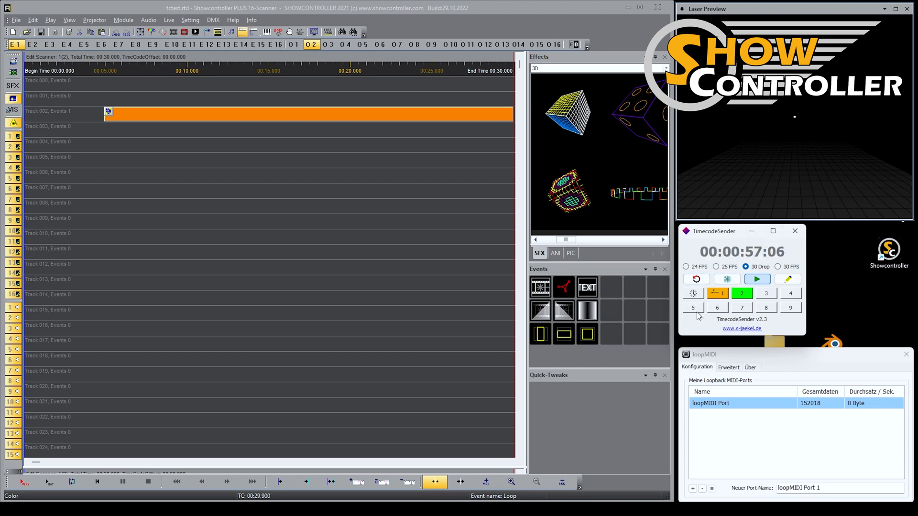
pyautogui.moveTo(769, 249)
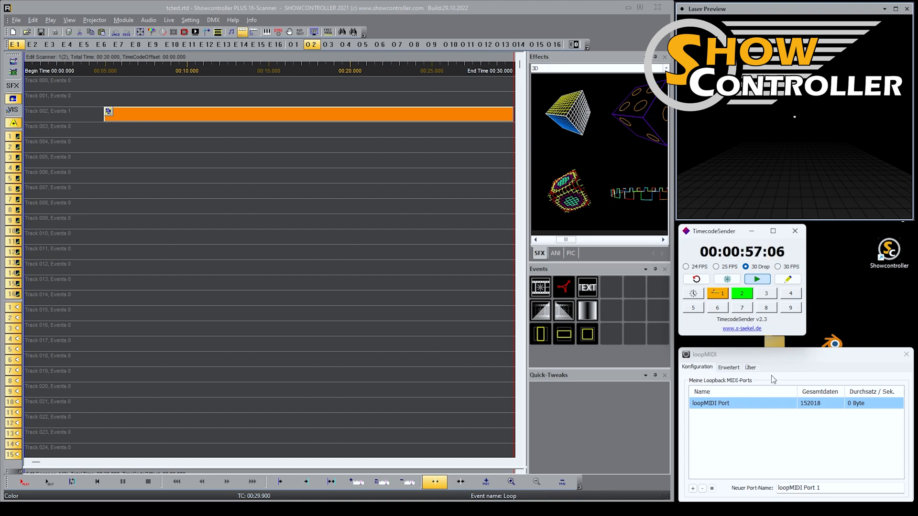
pyautogui.moveTo(792, 389)
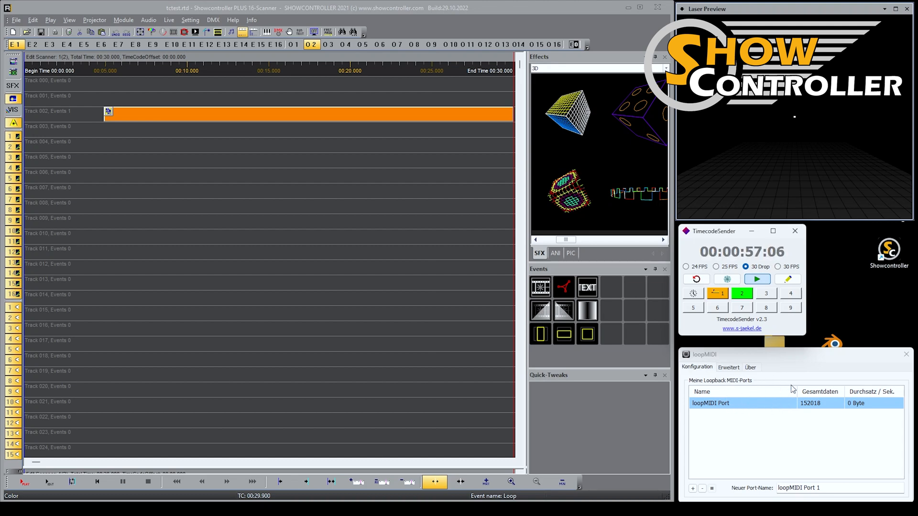
pyautogui.moveTo(784, 398)
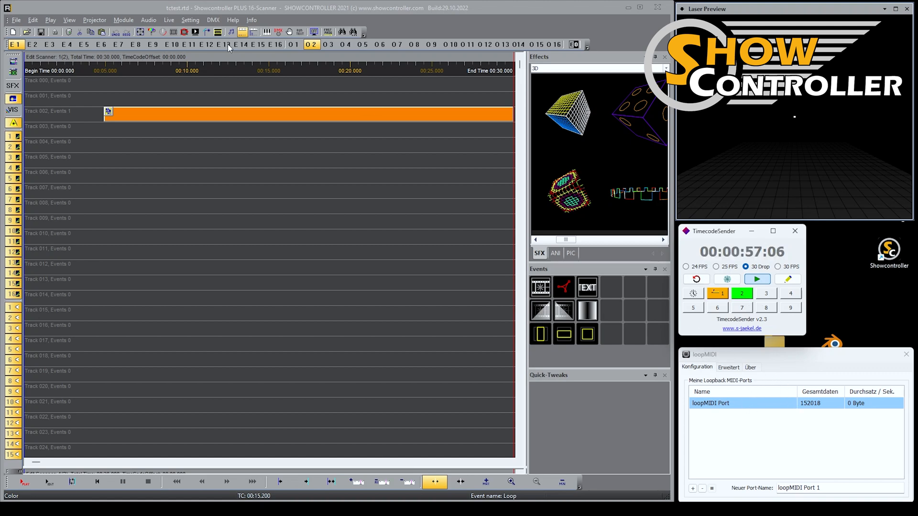
# Set Audio settings to MIDI Timecode (MTC) from loopMIDI Port with a 1:00:10:00 offset.
pyautogui.click(148, 19)
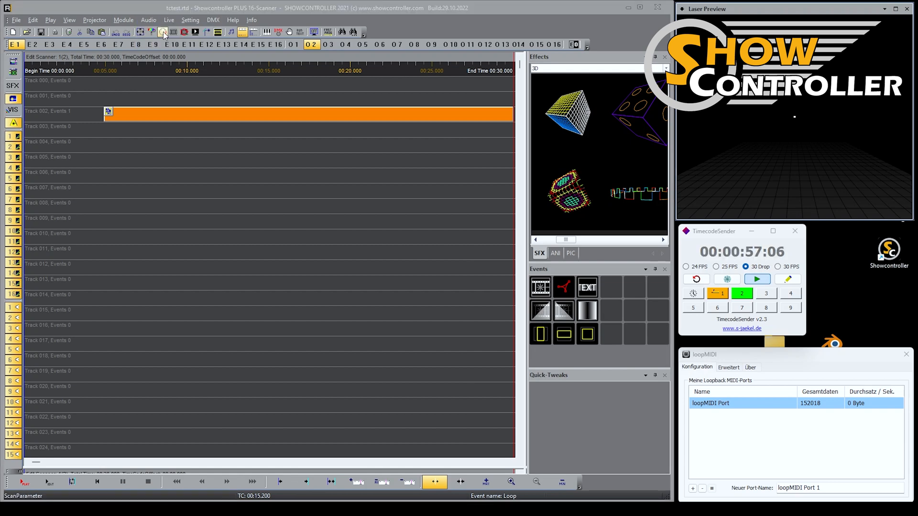
pyautogui.click(163, 32)
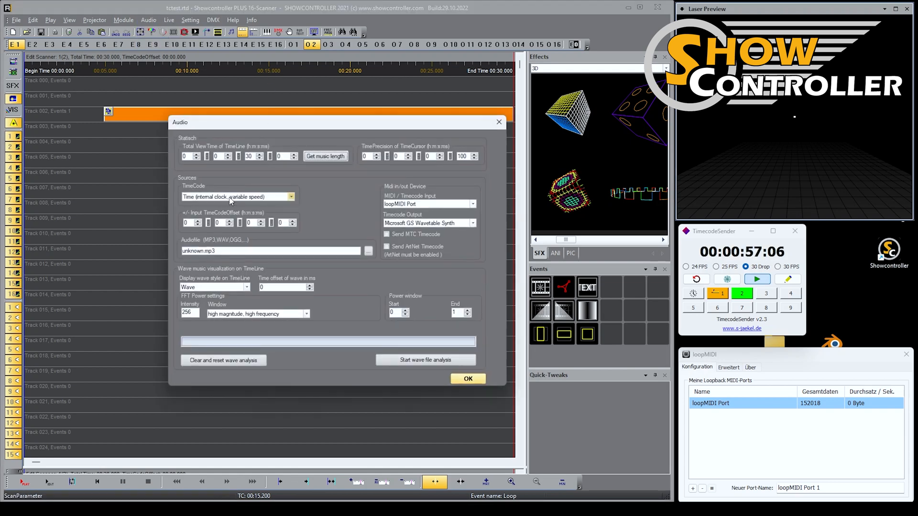
pyautogui.click(290, 197)
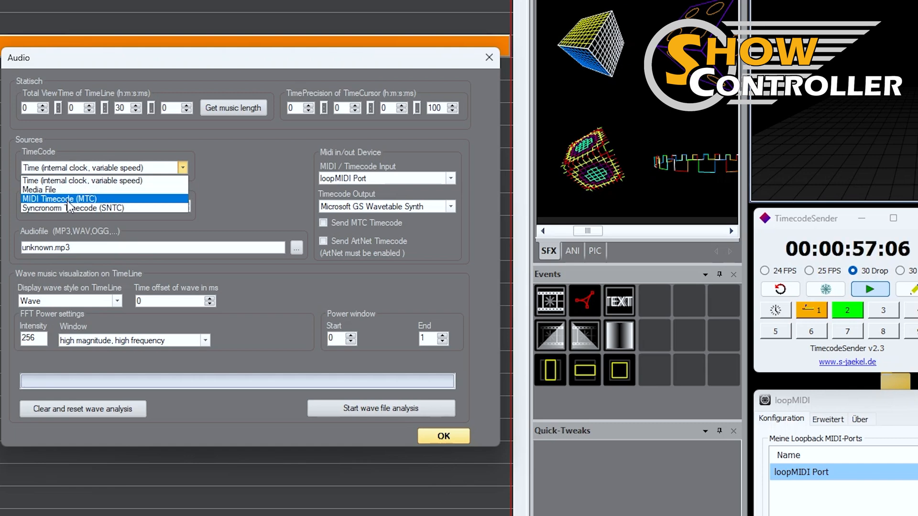
pyautogui.click(58, 199)
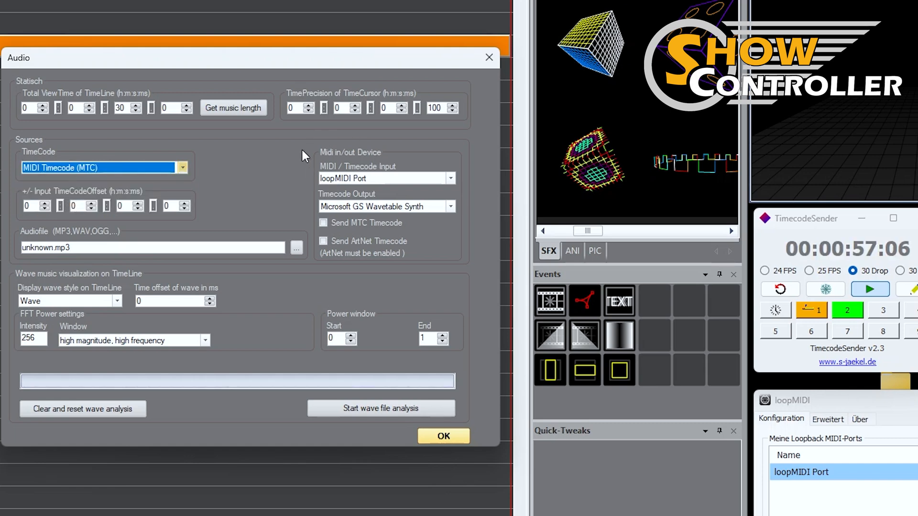
pyautogui.click(450, 178)
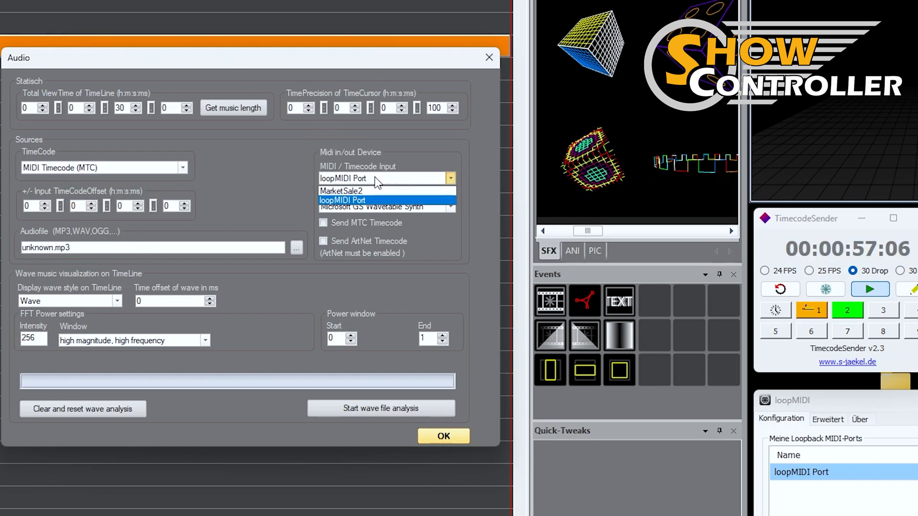
pyautogui.click(342, 200)
pyautogui.write('10')
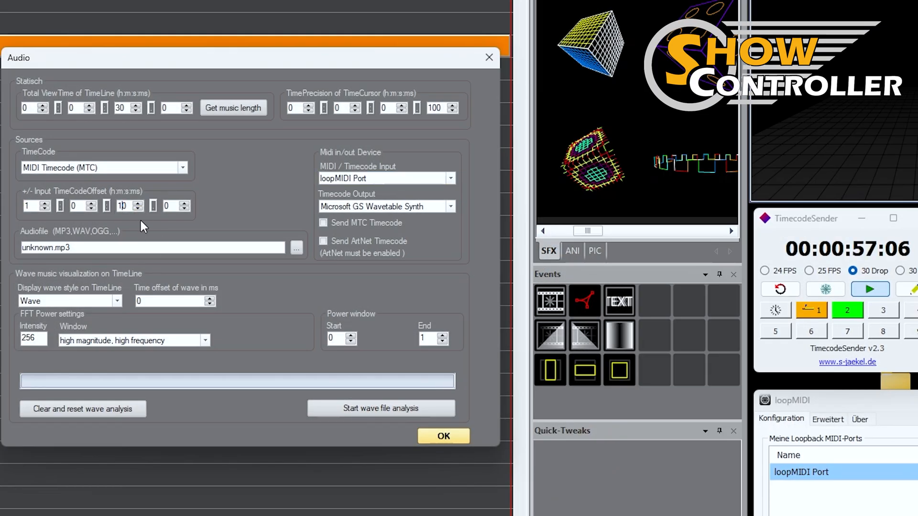
pyautogui.moveTo(287, 156)
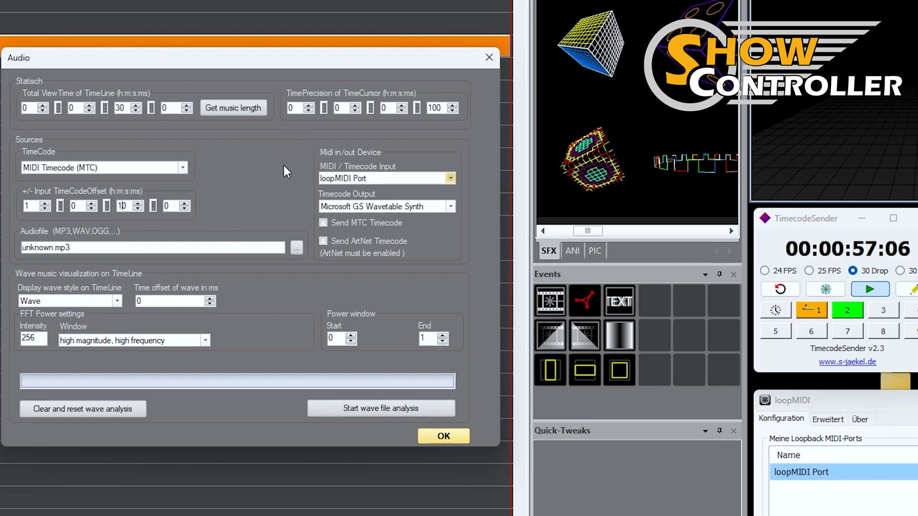
pyautogui.click(442, 436)
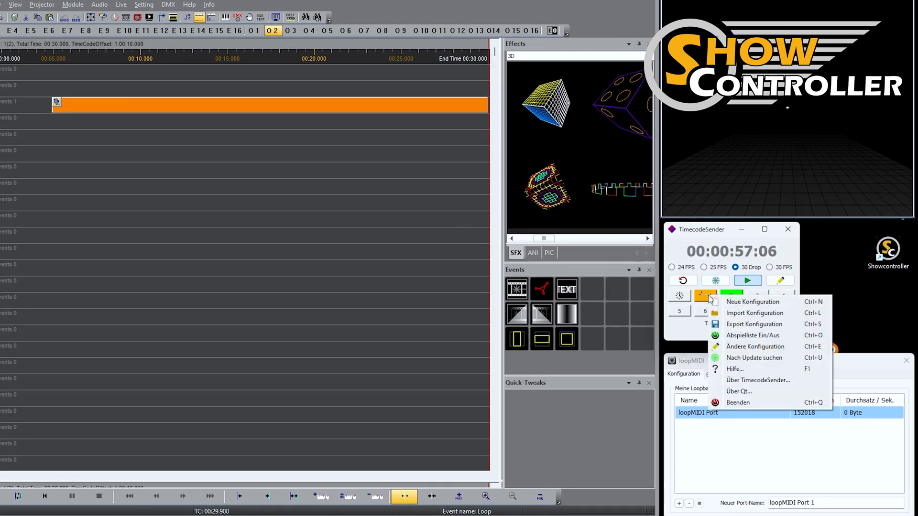
# Configure TimecodeSender to send MTC Short Messages through loopMIDI Port, slot 1 at 01:00:10.
pyautogui.click(756, 346)
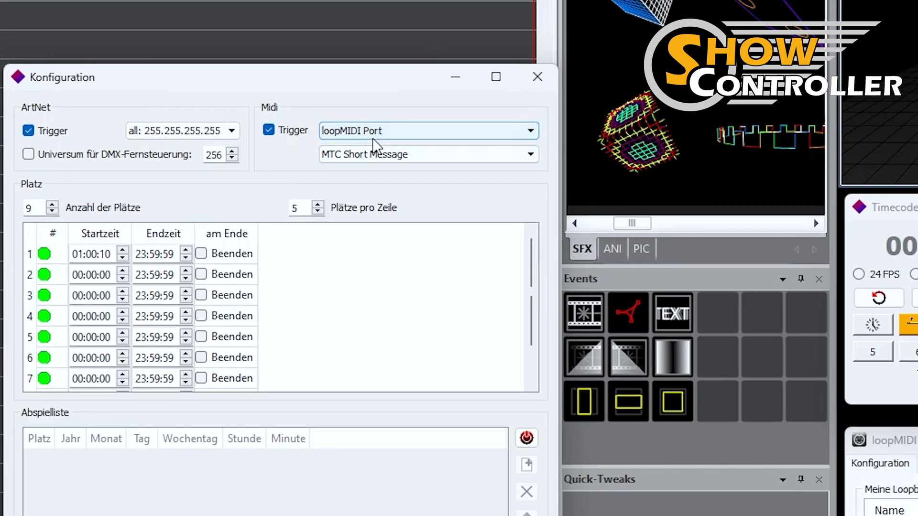
pyautogui.click(530, 130)
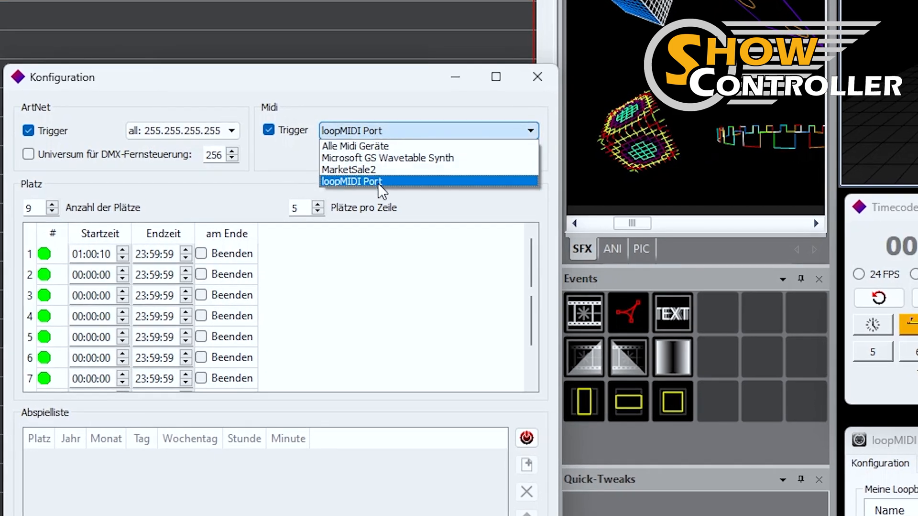
pyautogui.click(350, 182)
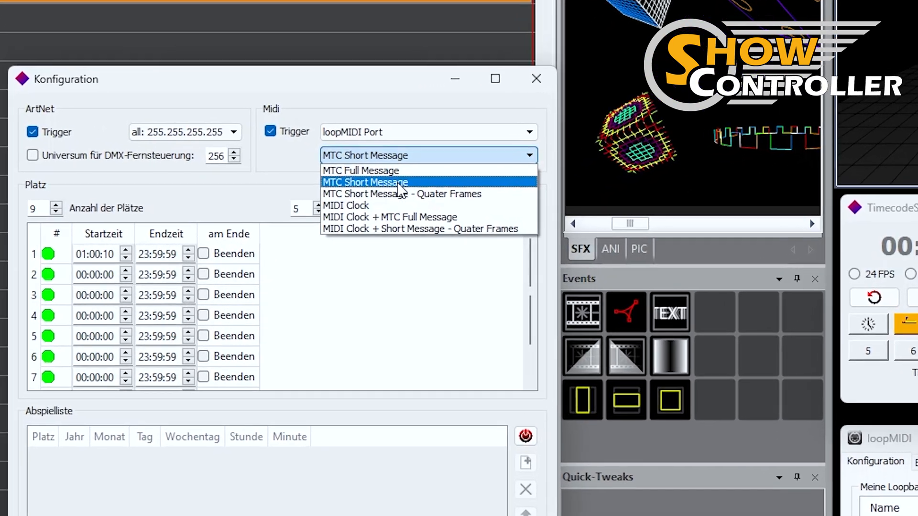
pyautogui.click(365, 182)
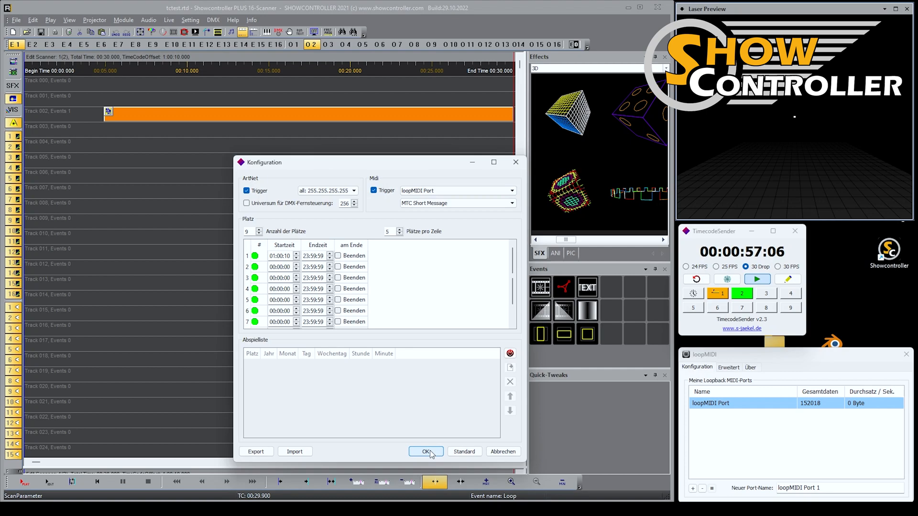
pyautogui.click(426, 451)
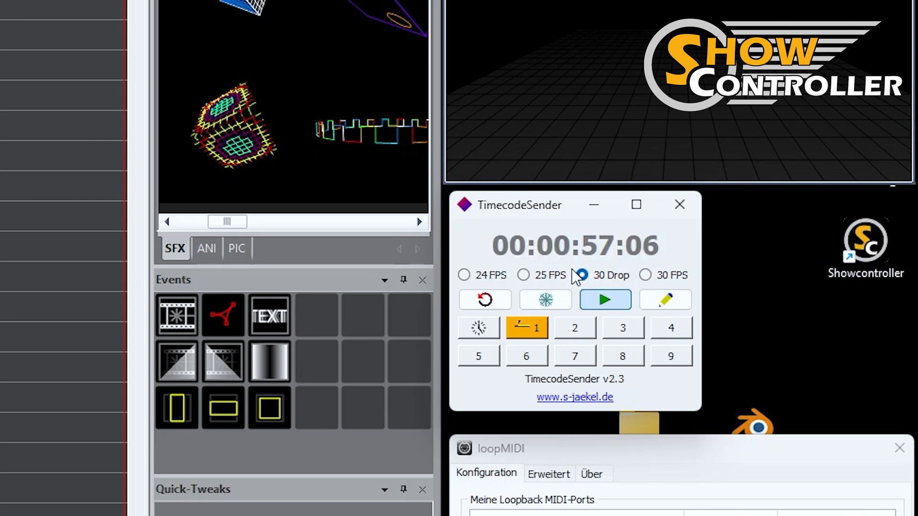
pyautogui.click(581, 274)
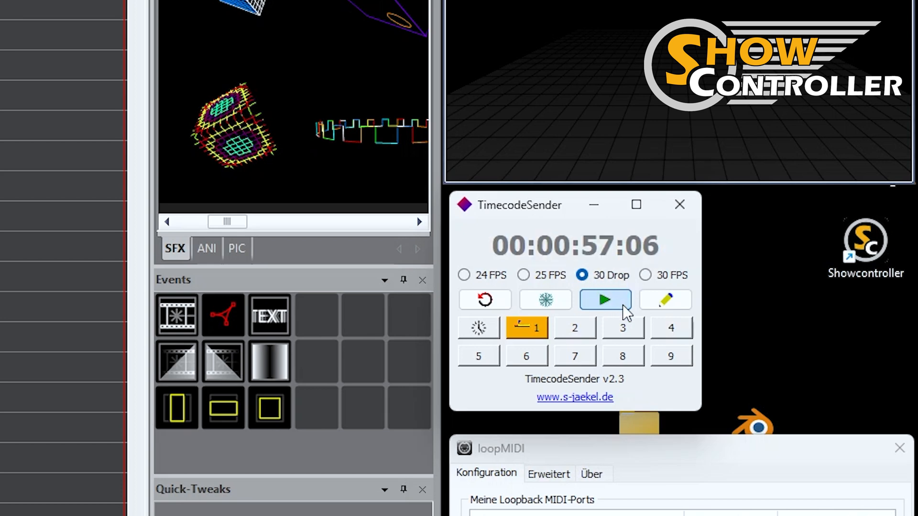
pyautogui.moveTo(604, 300)
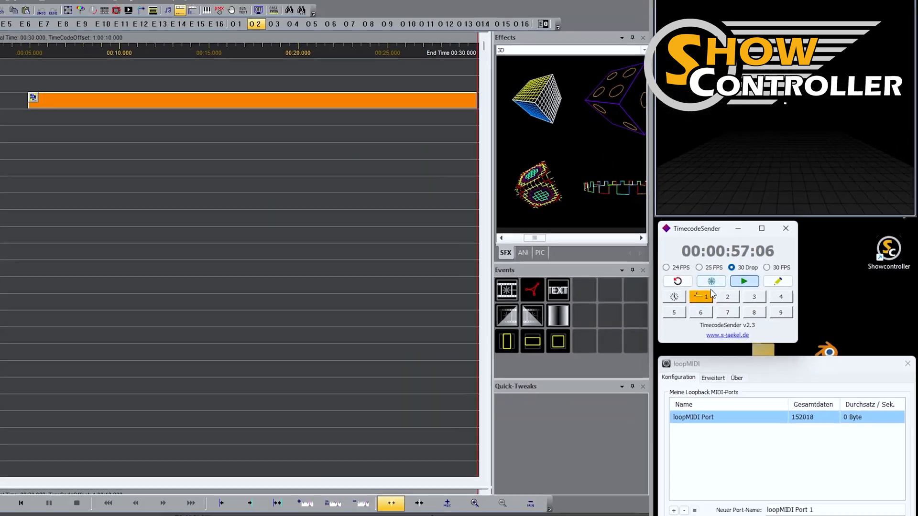
pyautogui.click(26, 503)
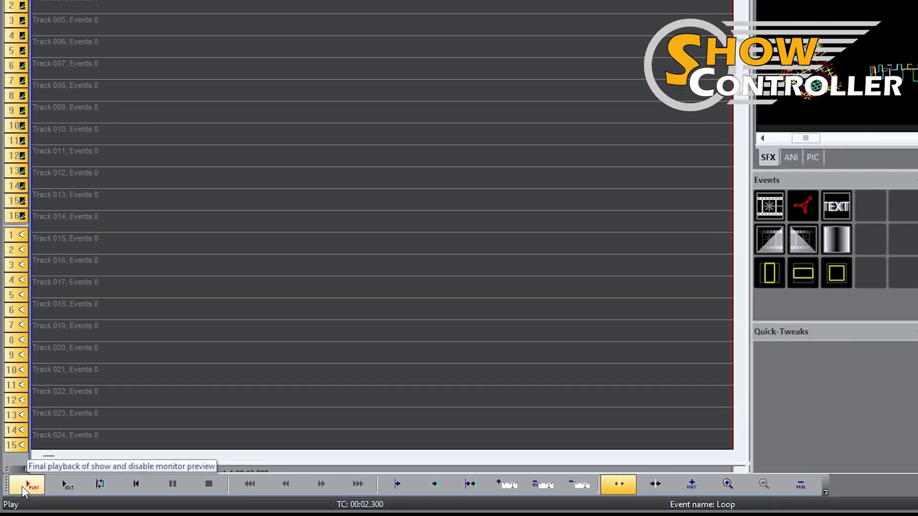
pyautogui.click(28, 484)
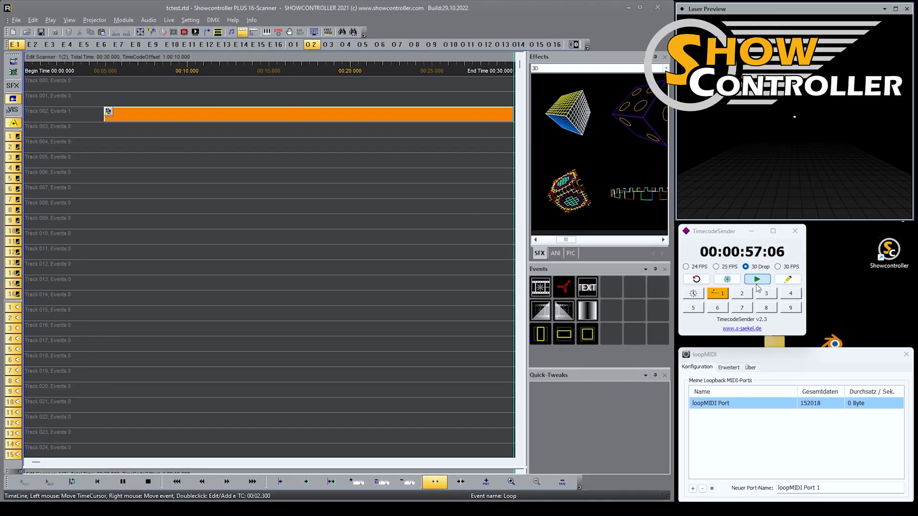
# Start TimecodeSender sending running timecode toward Showcontroller.
pyautogui.click(757, 279)
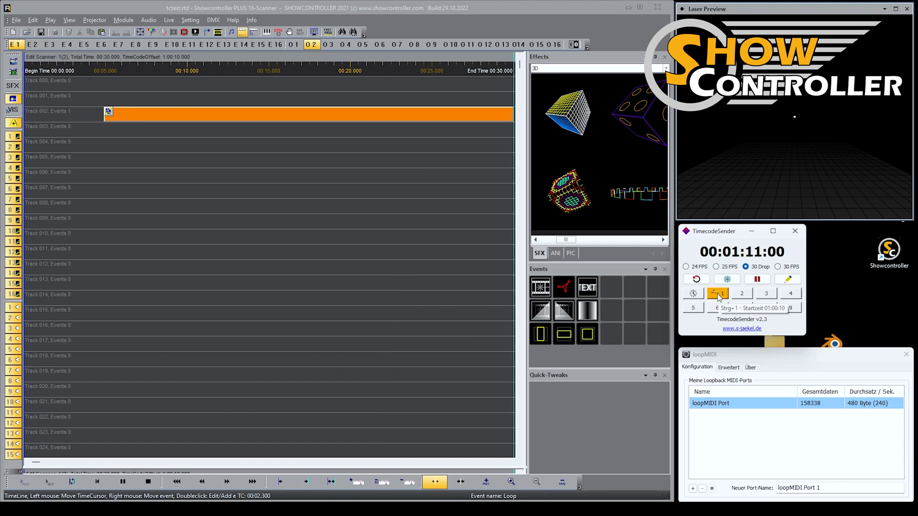
# Run timecode from slot 1's 01:00:10 start, pausing and resuming, so the timeline plays along.
pyautogui.click(717, 294)
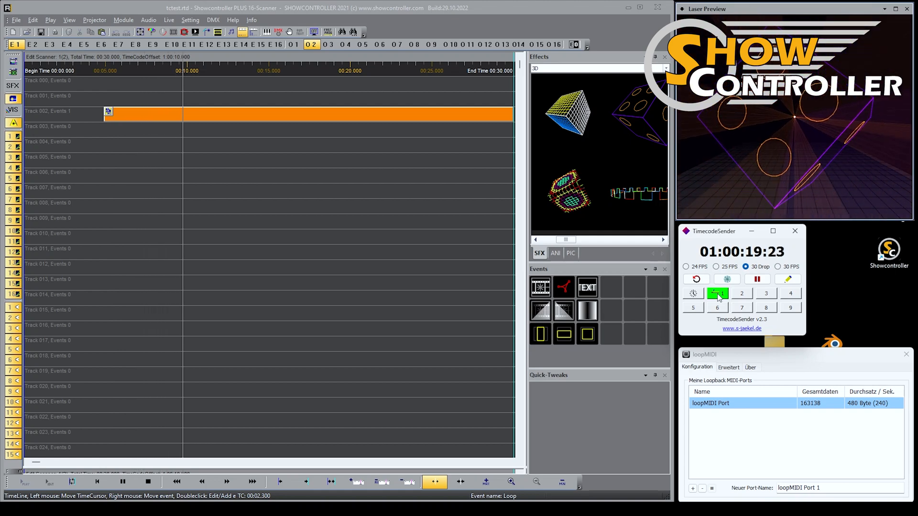
pyautogui.click(757, 278)
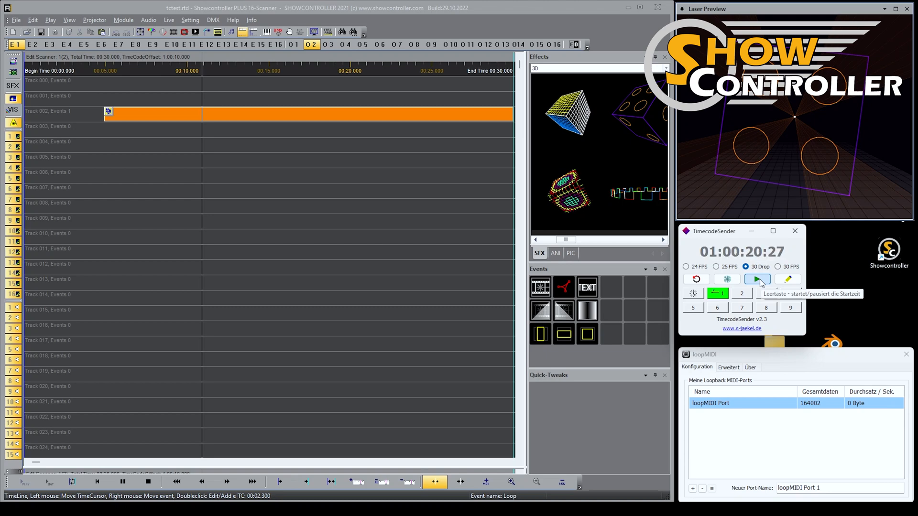
pyautogui.click(757, 279)
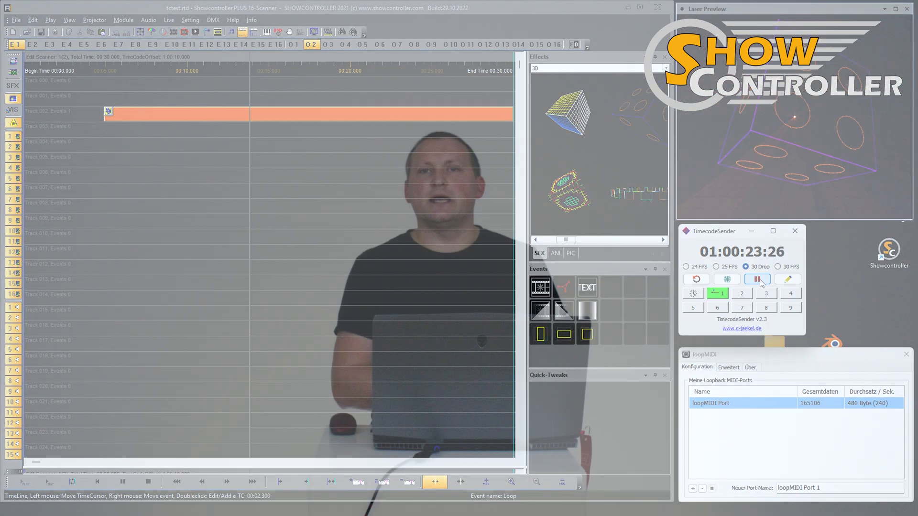
pyautogui.click(758, 278)
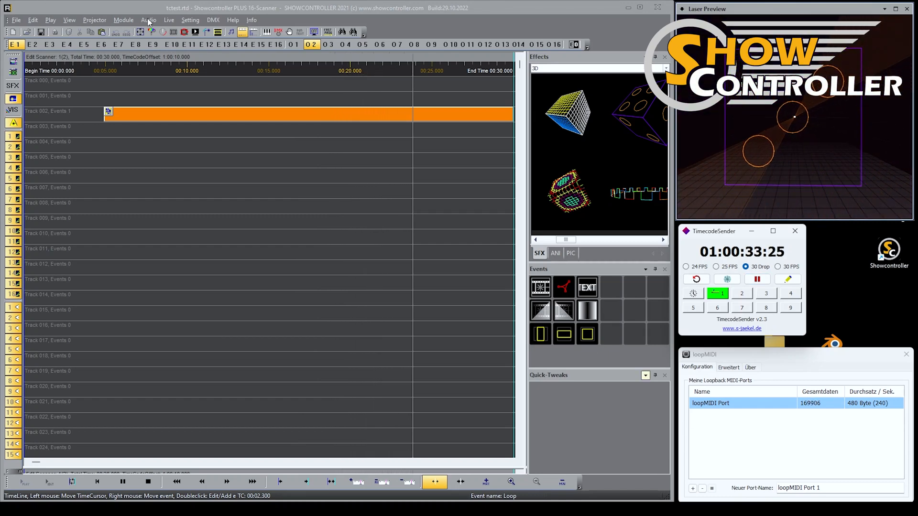
# Reopen Showcontroller's audio and timecode settings.
pyautogui.click(149, 19)
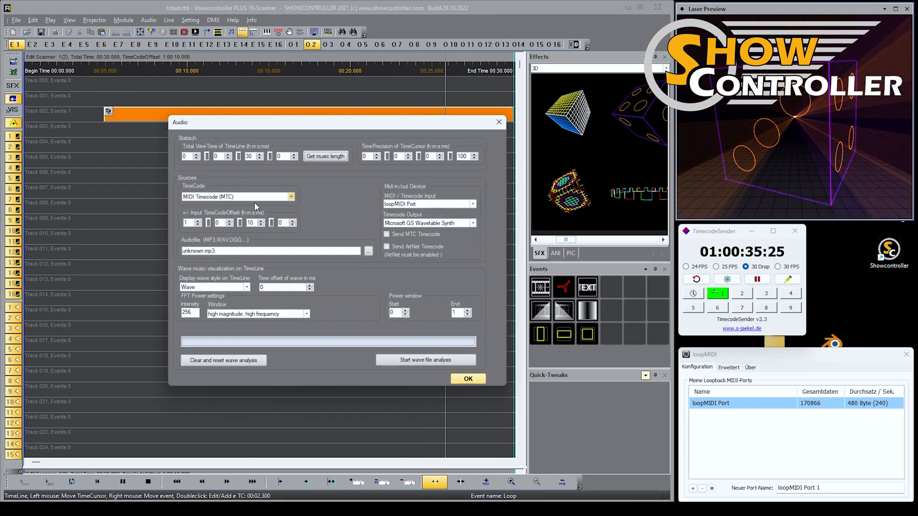